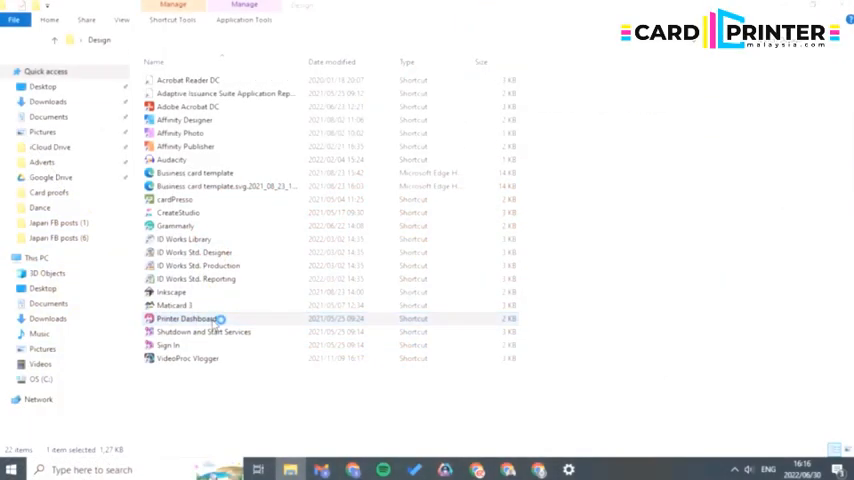
- Launch the Printer Dashboard shortcut from the Design folder in File Explorer
double_click(185, 318)
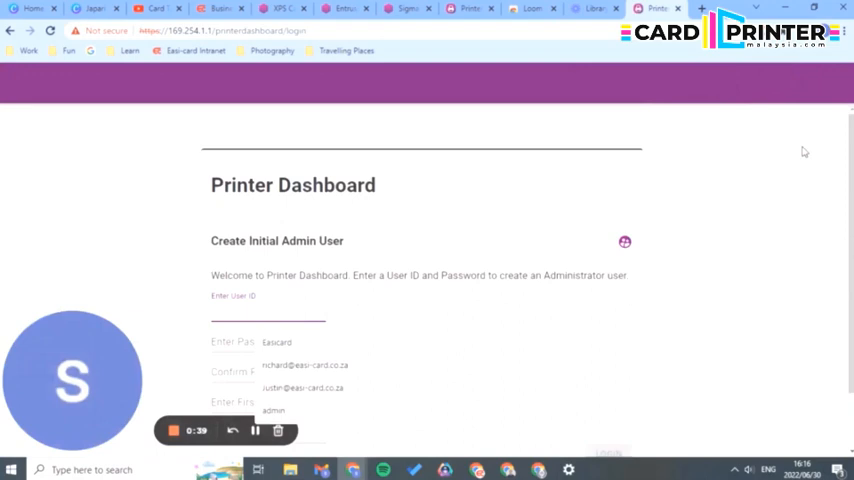
scroll(down, 3)
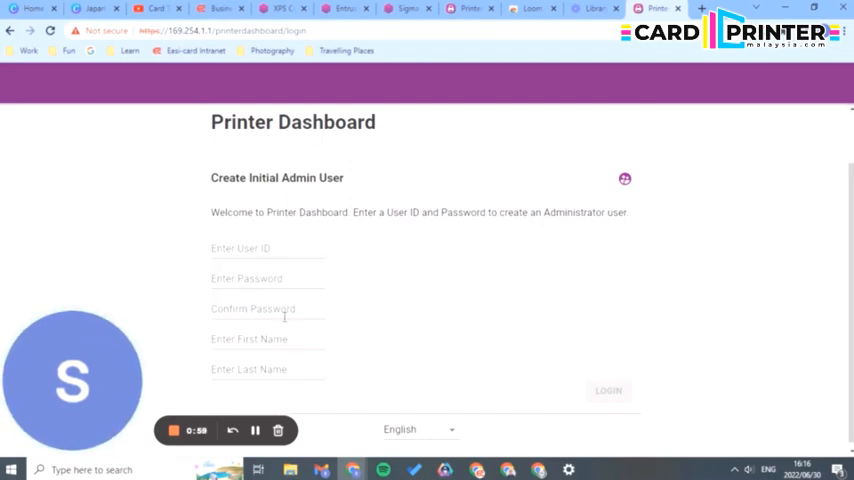
mouse_move(725, 210)
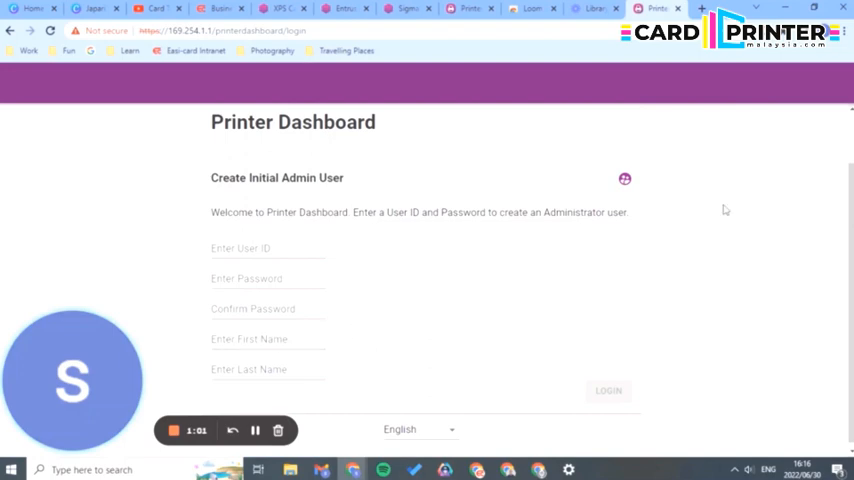
mouse_move(626, 200)
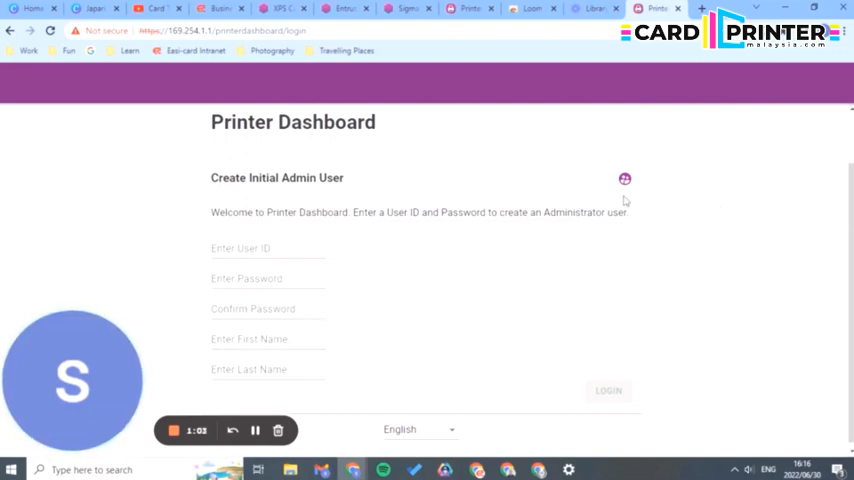
mouse_move(624, 179)
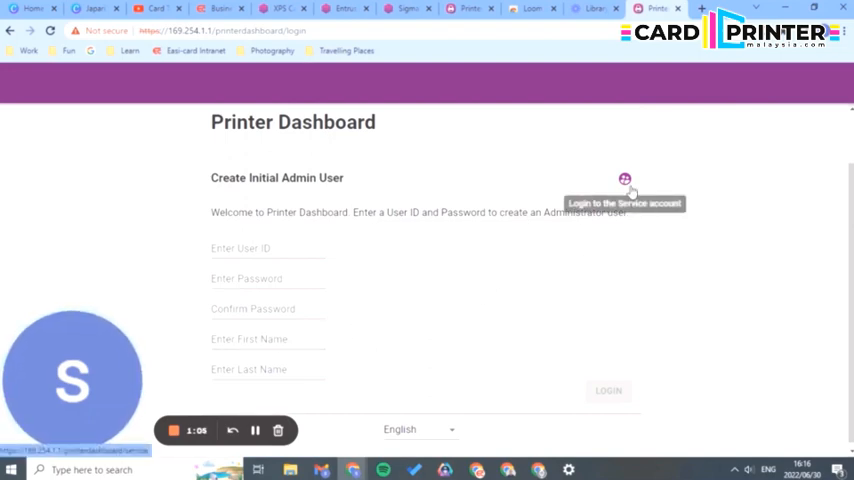
- Log into the Service account and open the ribbon's Supply Details page
click(626, 174)
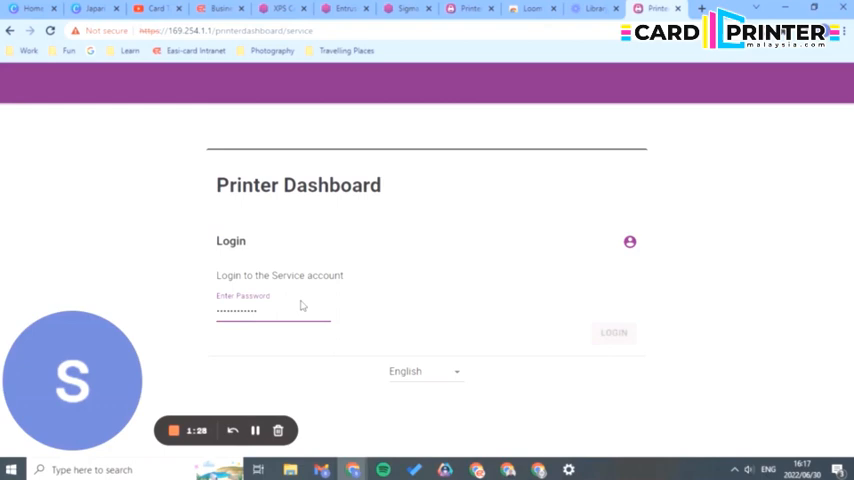
click(611, 332)
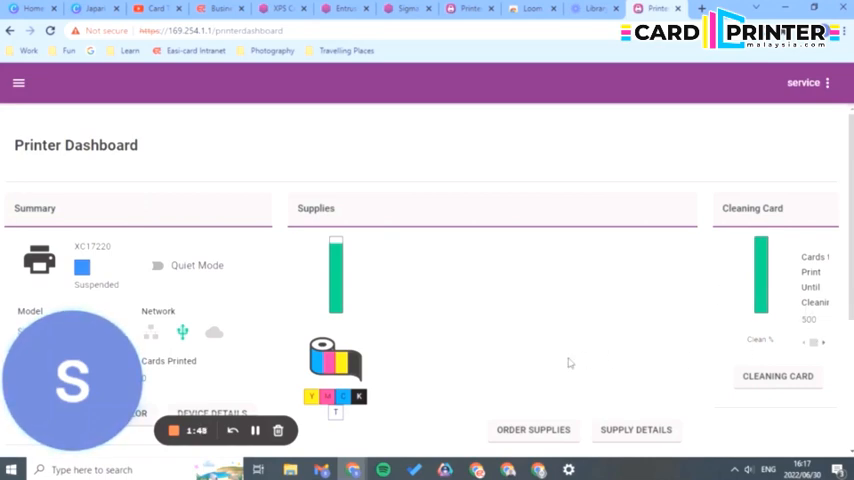
scroll(down, 3)
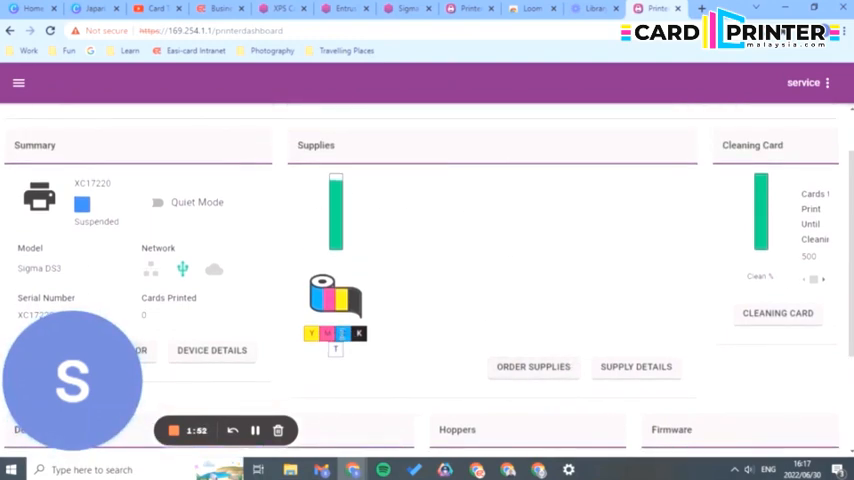
mouse_move(531, 379)
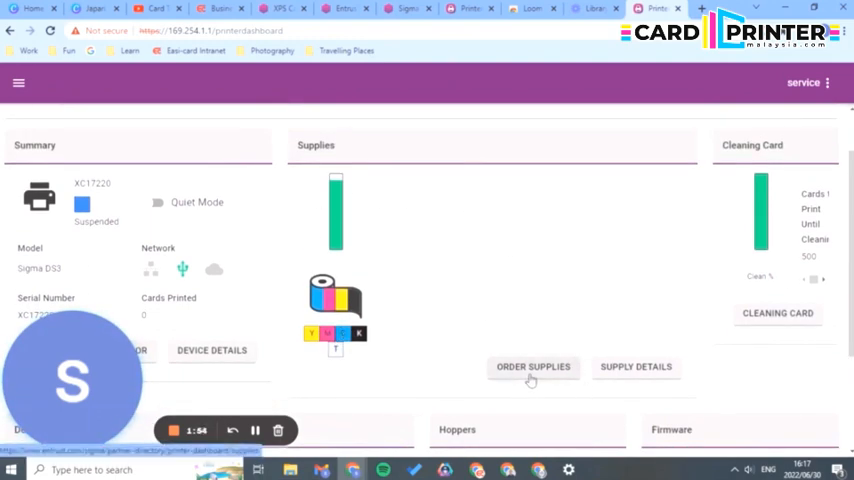
click(635, 367)
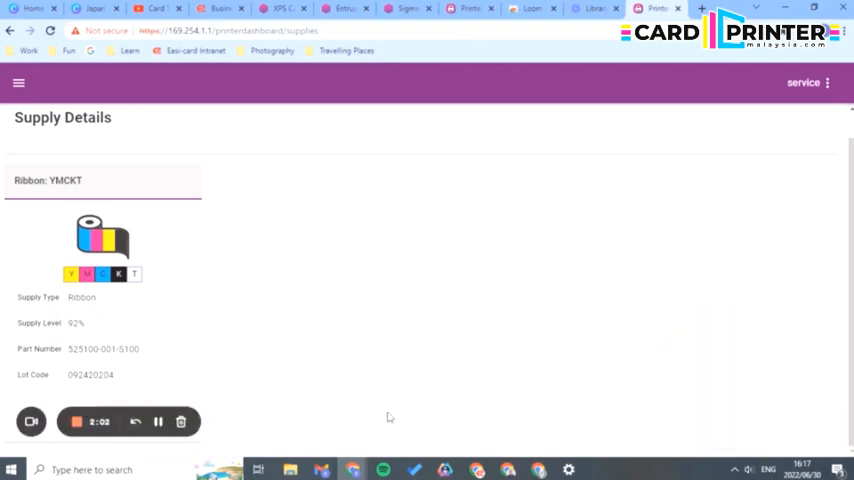
mouse_move(117, 319)
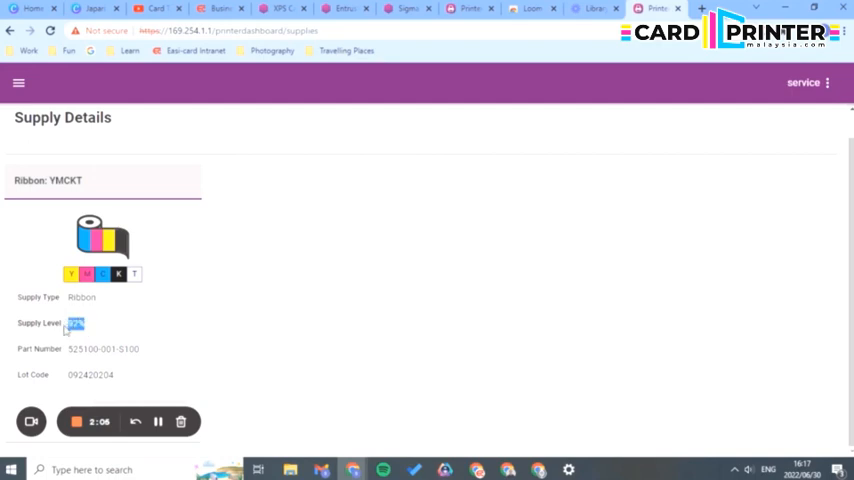
mouse_move(158, 291)
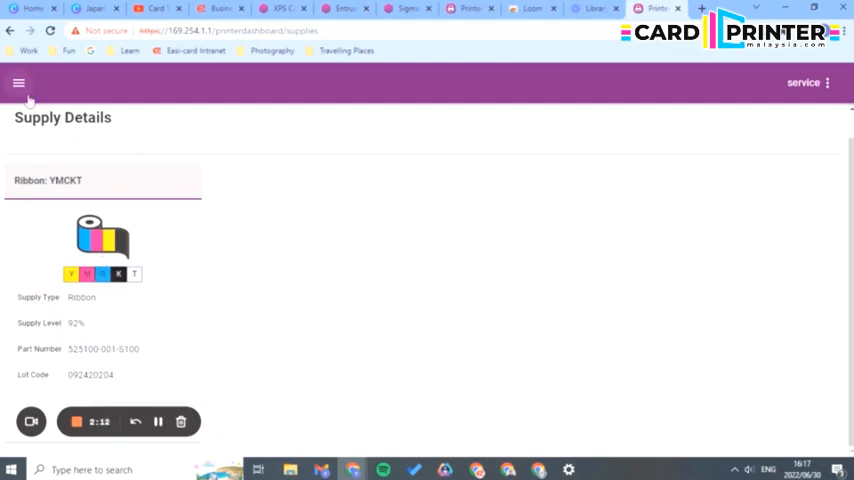
- After checking the YMCKT ribbon's 92% supply level, go back to the dashboard
click(22, 81)
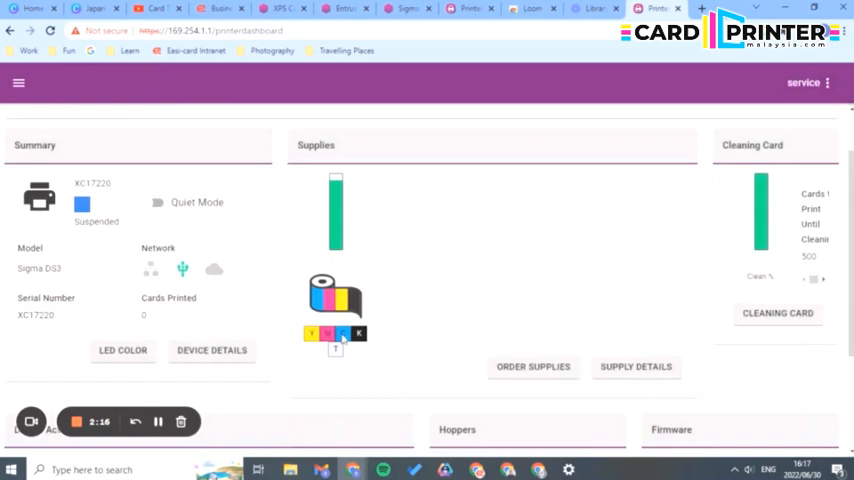
mouse_move(184, 268)
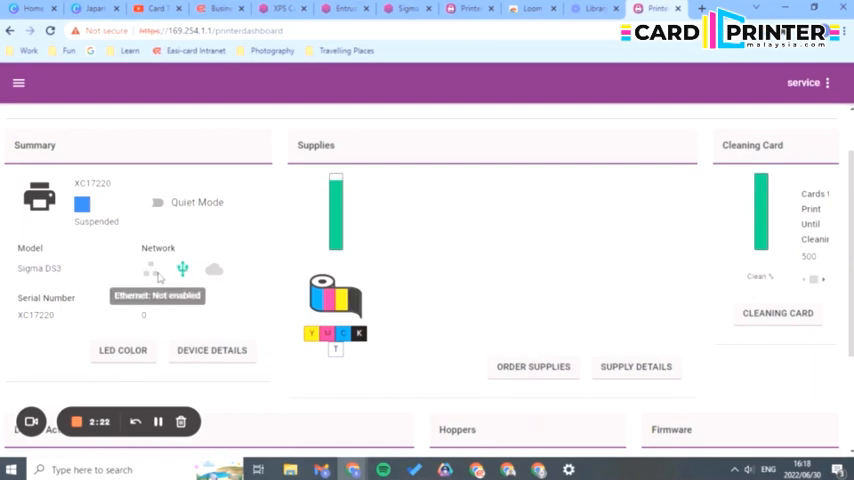
mouse_move(214, 270)
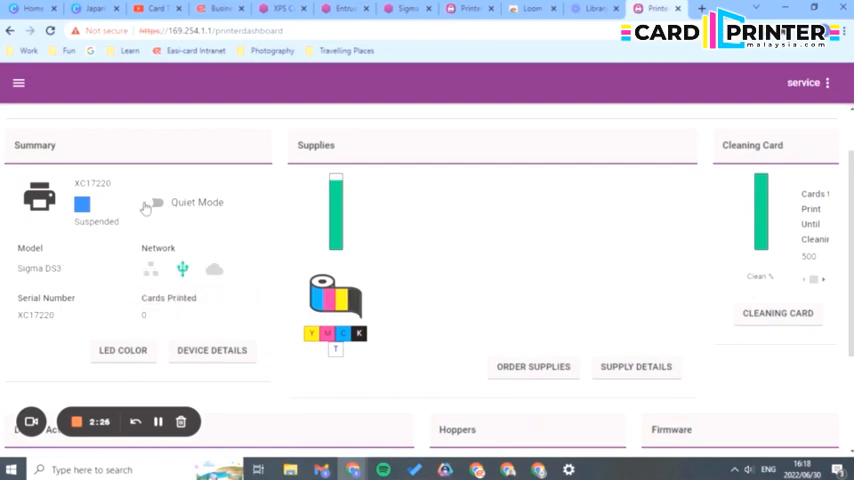
mouse_move(203, 207)
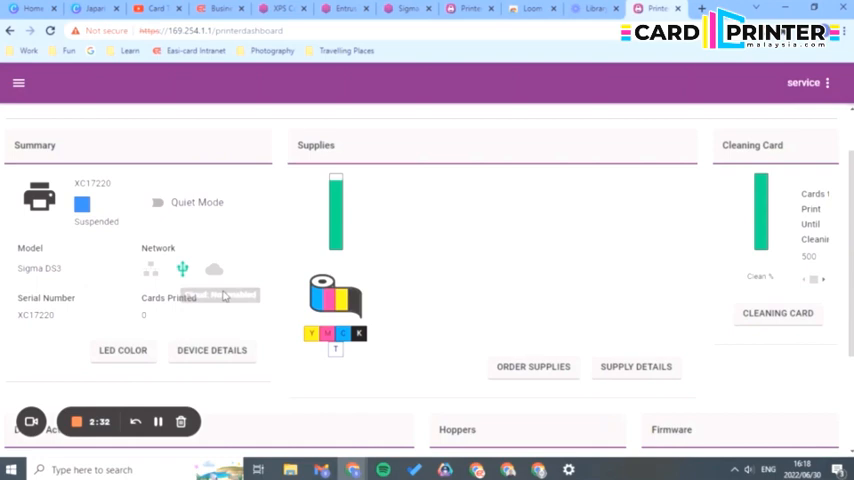
- Open the LED Color dialog from the Summary panel
click(123, 350)
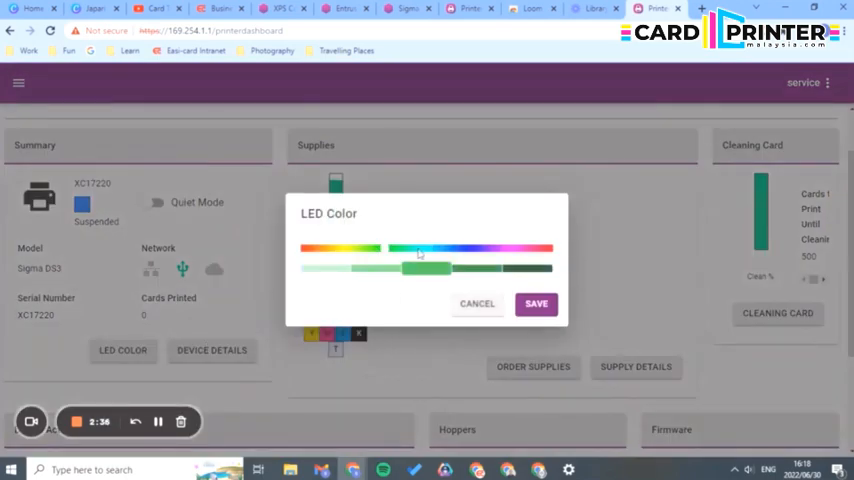
- Slide the LED hue to purple and save it as the LED colour
drag(420, 248, 400, 248)
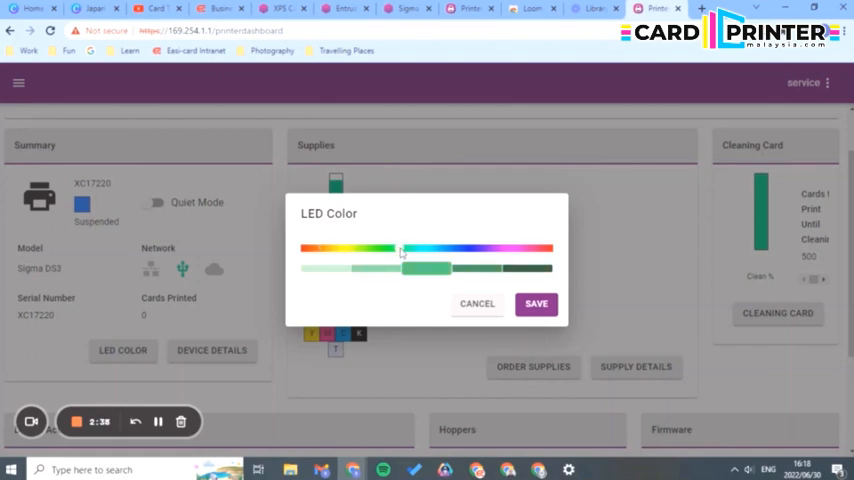
drag(400, 248, 517, 248)
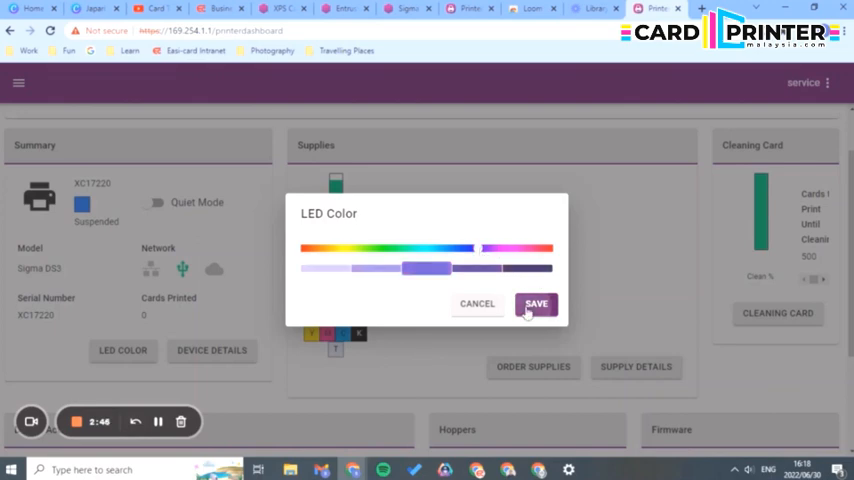
click(536, 303)
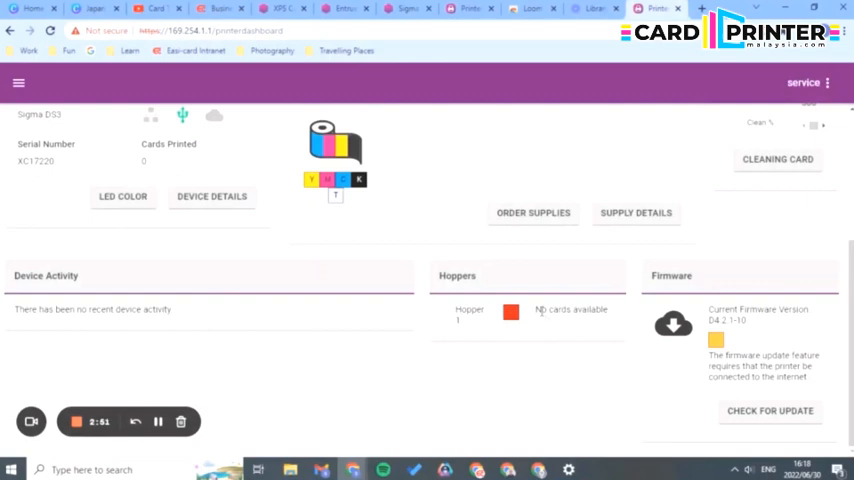
scroll(up, 3)
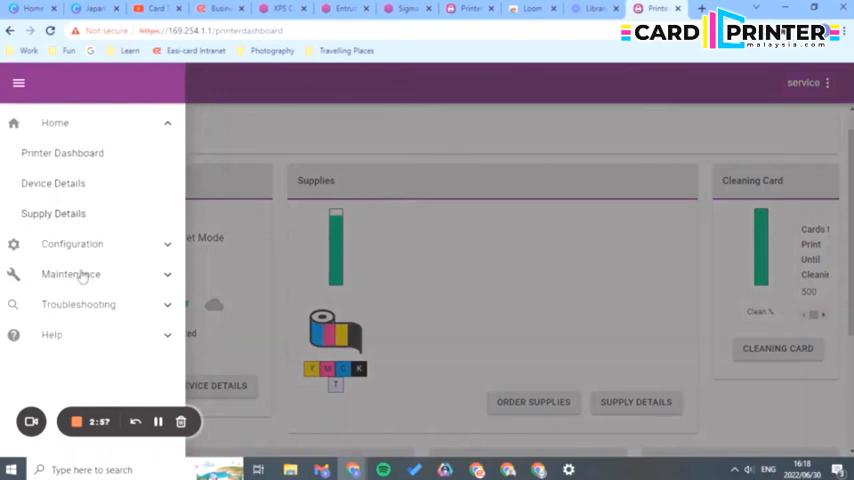
- Open Maintenance > Cleaning Card and scroll through its maintenance best practices
click(70, 273)
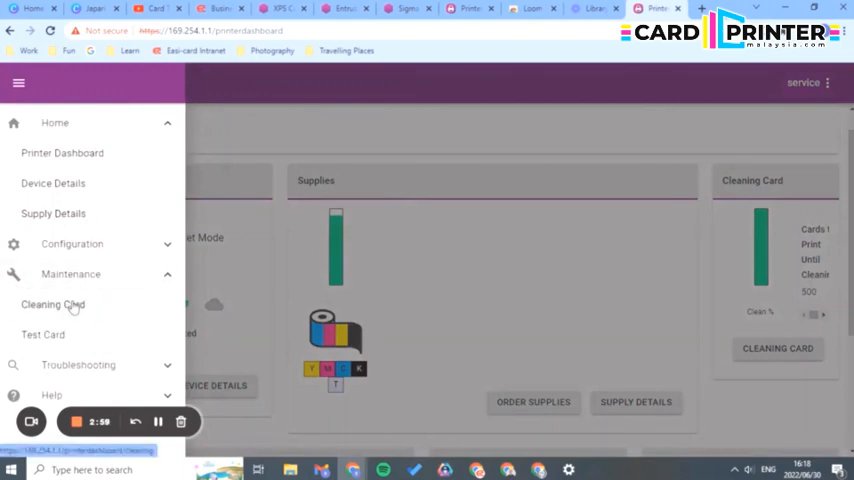
click(52, 304)
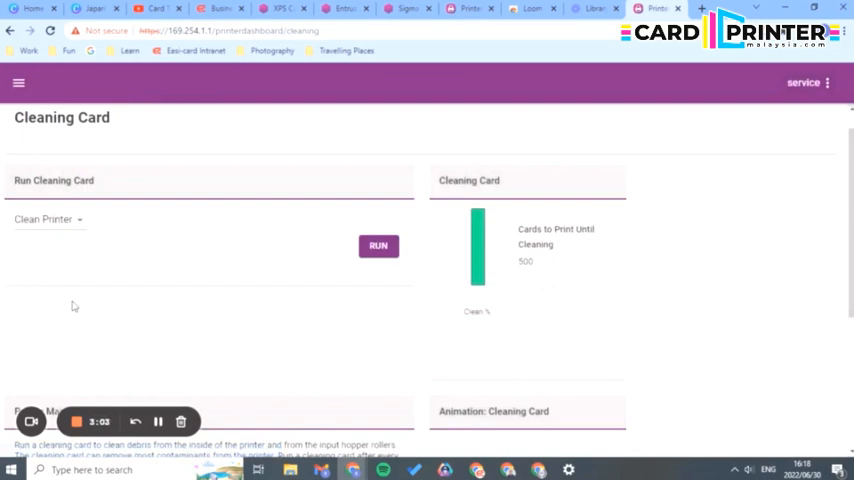
mouse_move(140, 242)
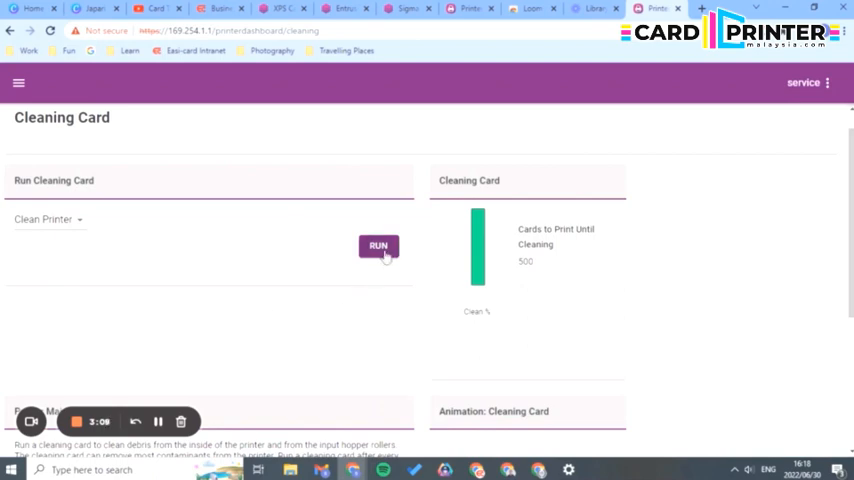
scroll(down, 3)
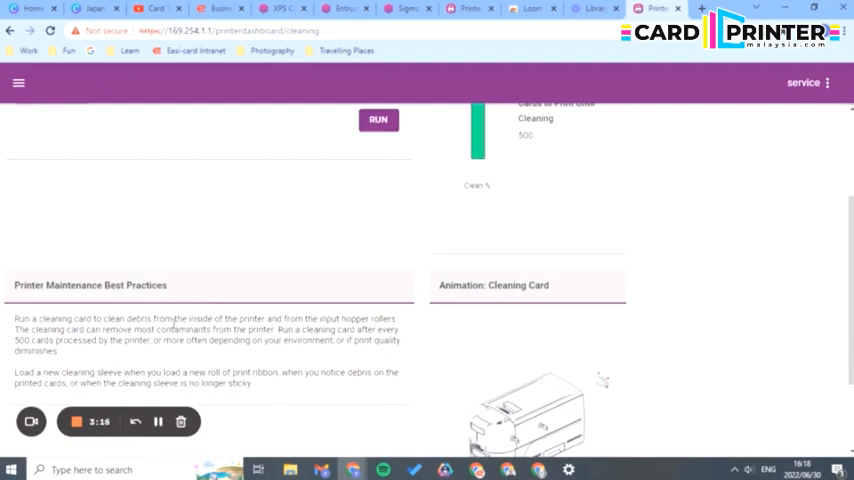
scroll(down, 3)
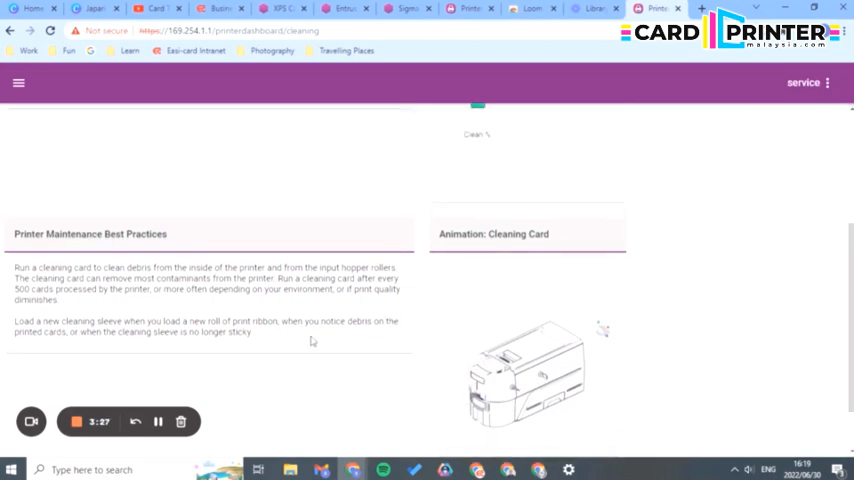
scroll(up, 3)
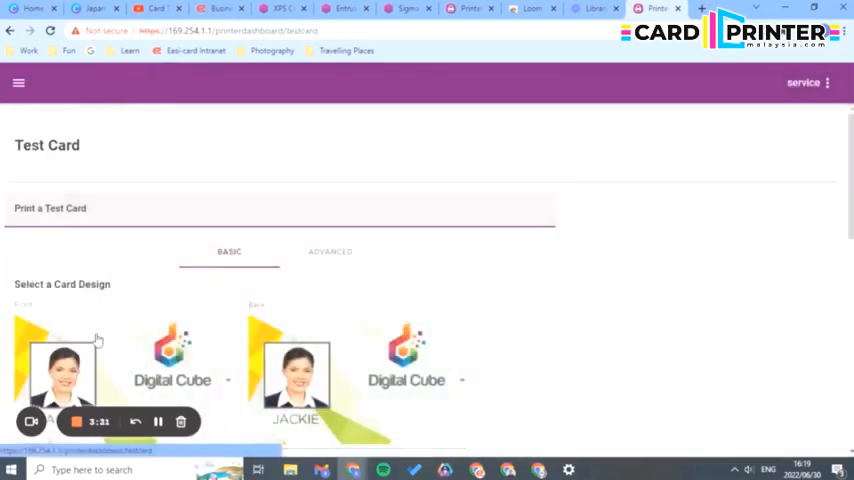
- Scroll through the test card designs, then browse the ADVANCED print options
scroll(down, 3)
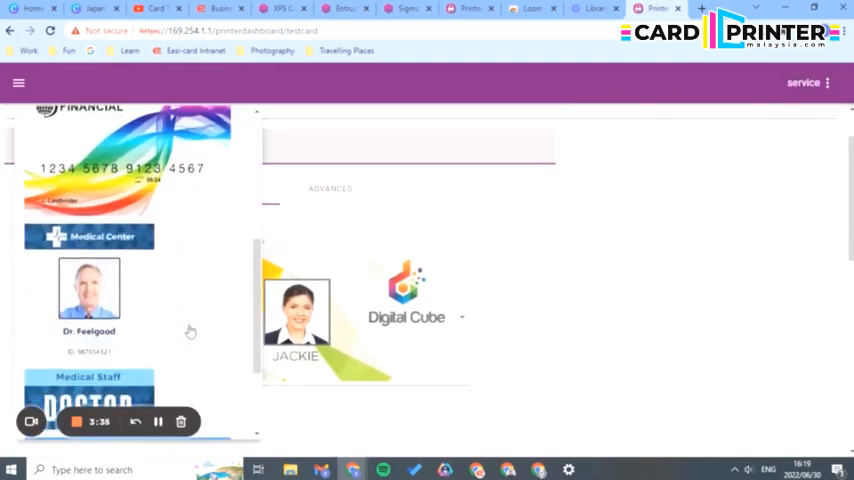
scroll(down, 3)
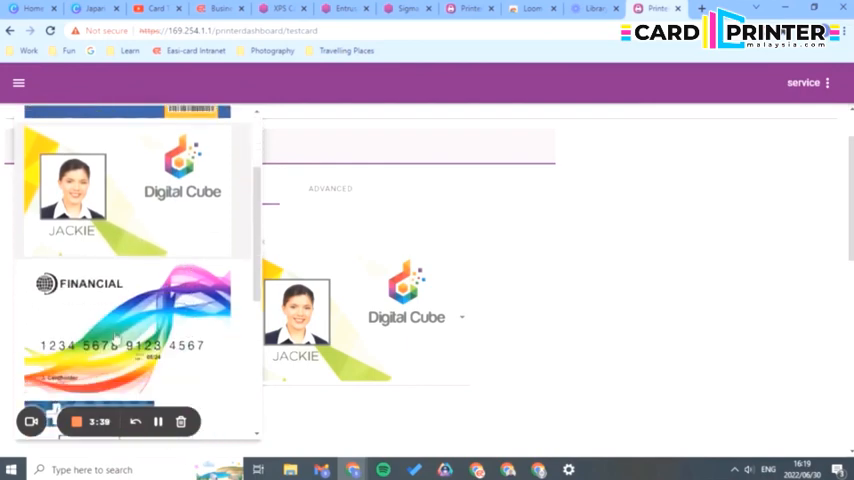
scroll(down, 3)
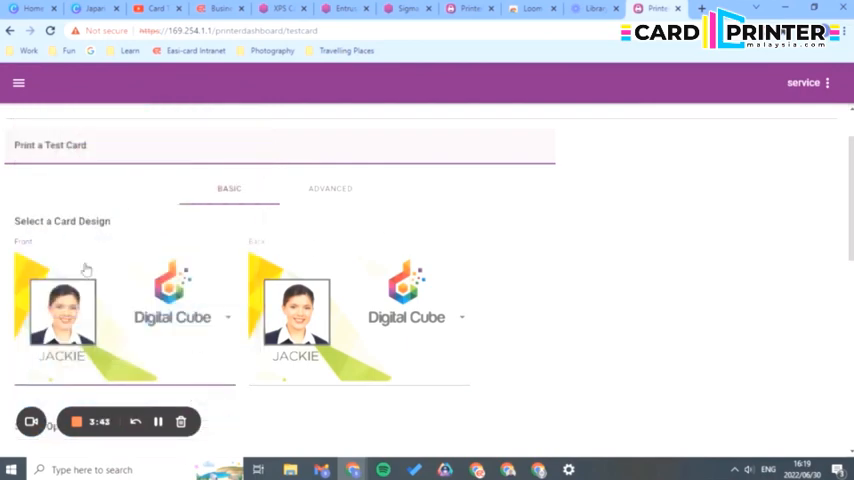
mouse_move(185, 224)
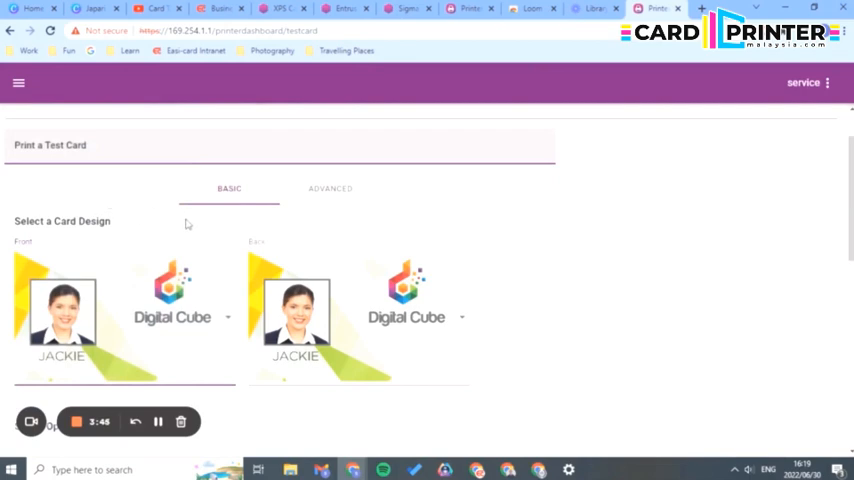
click(329, 189)
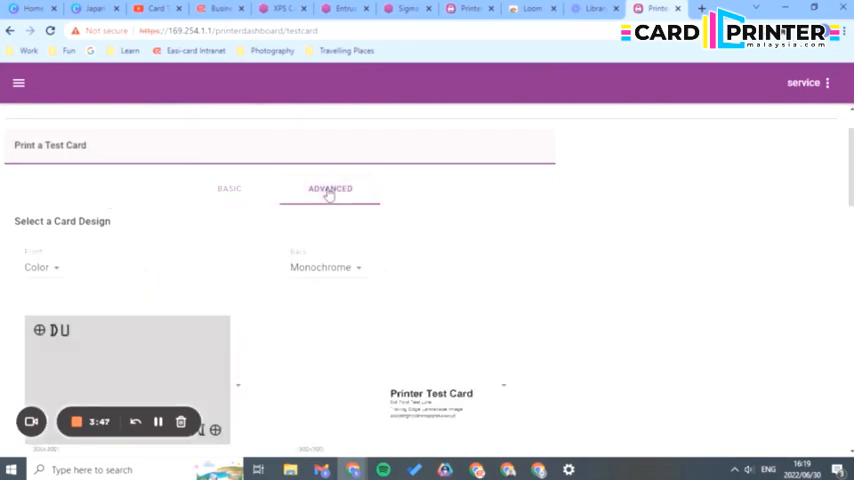
scroll(down, 3)
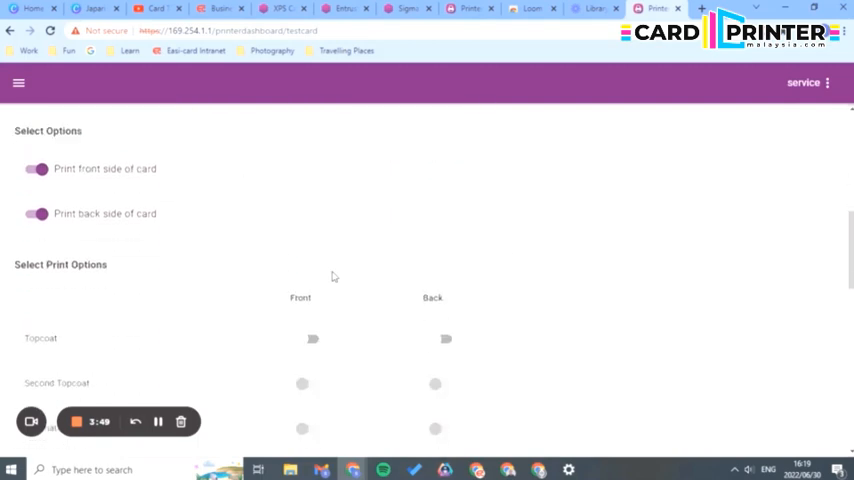
mouse_move(259, 270)
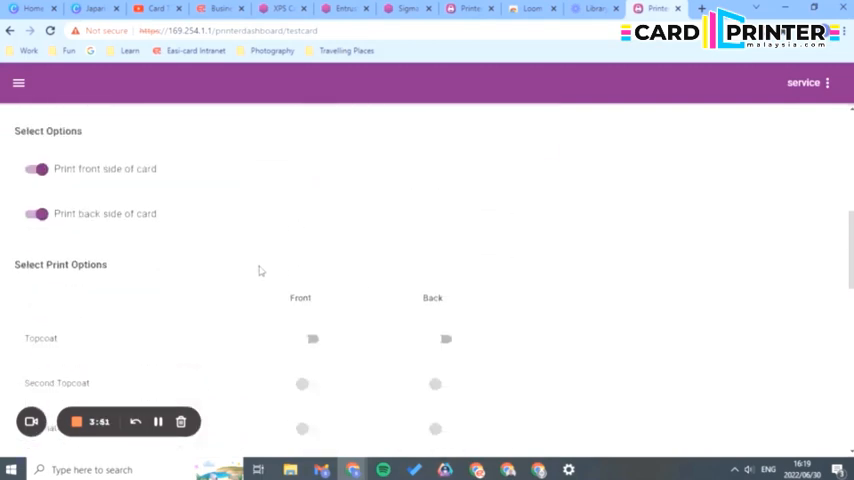
scroll(down, 3)
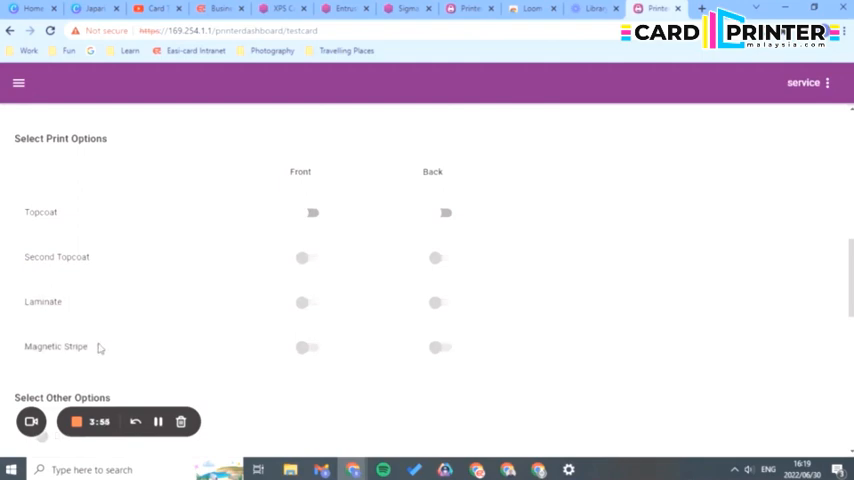
click(23, 82)
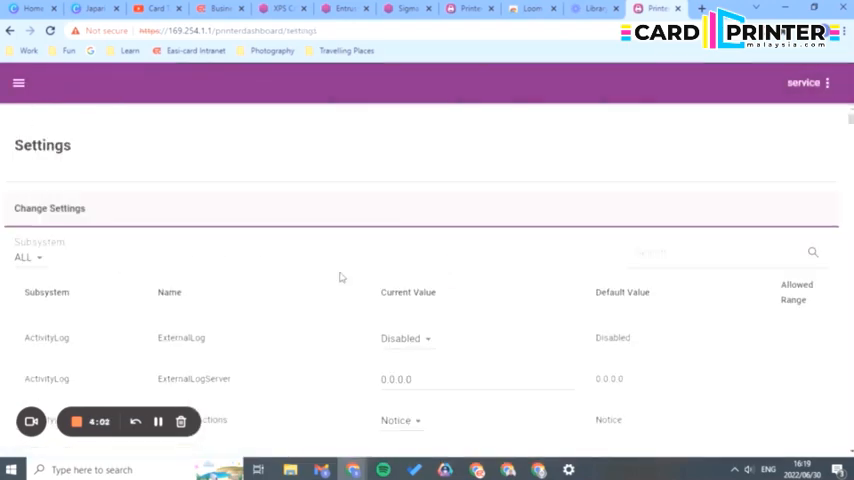
- Scroll through the Settings table's behavior and communication entries, then open the navigation menu
scroll(down, 3)
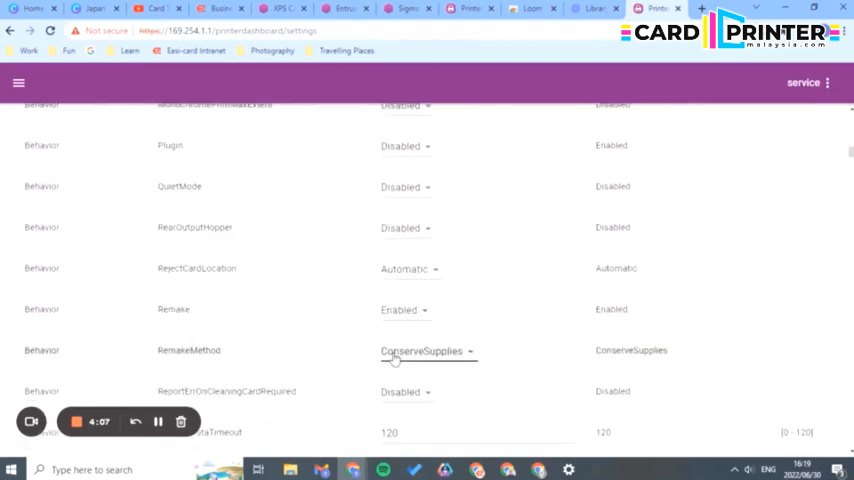
scroll(down, 3)
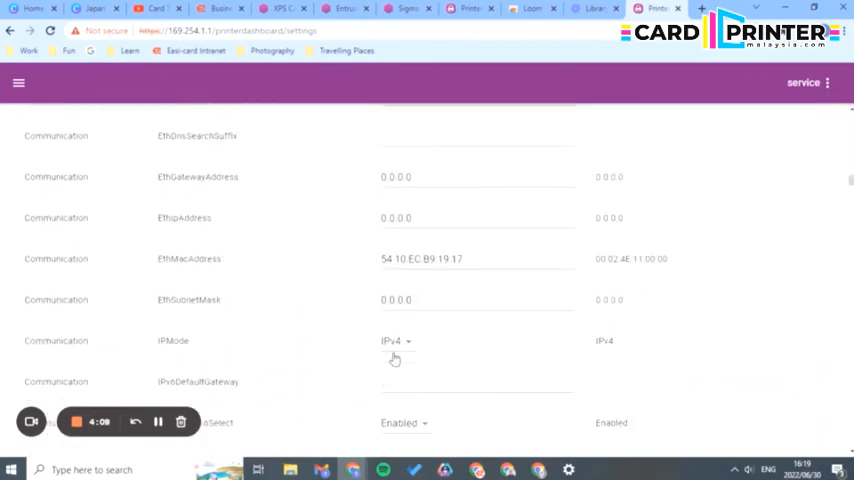
scroll(down, 3)
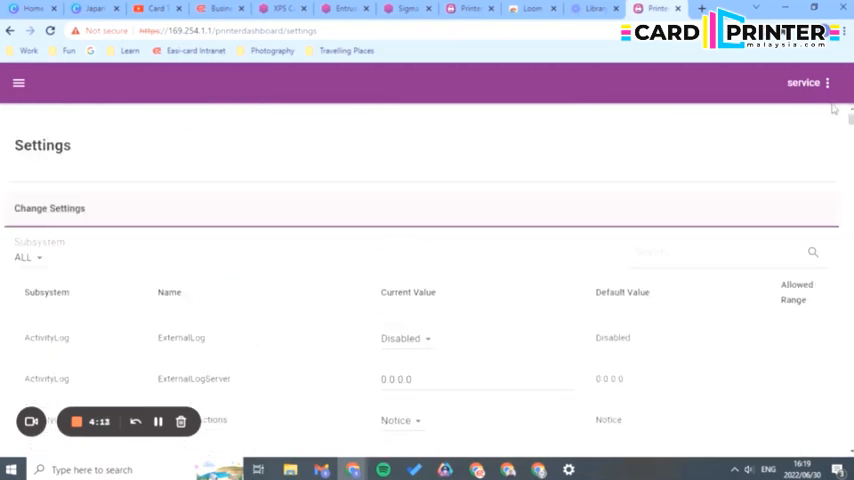
click(25, 82)
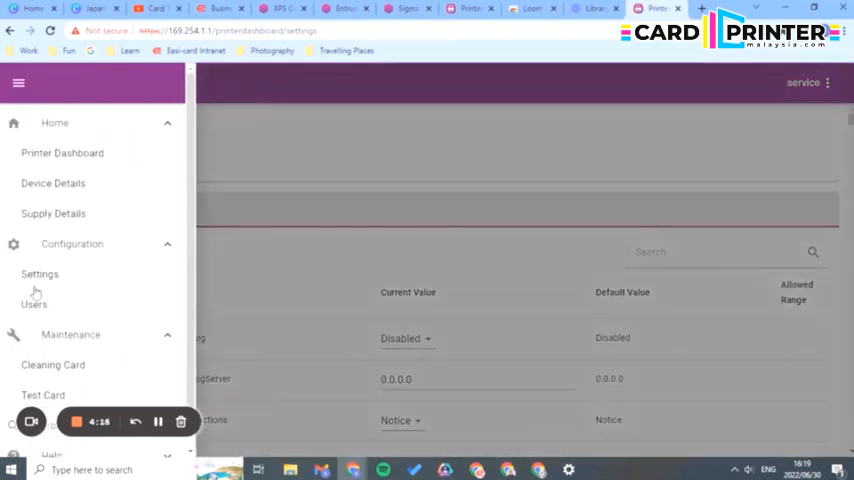